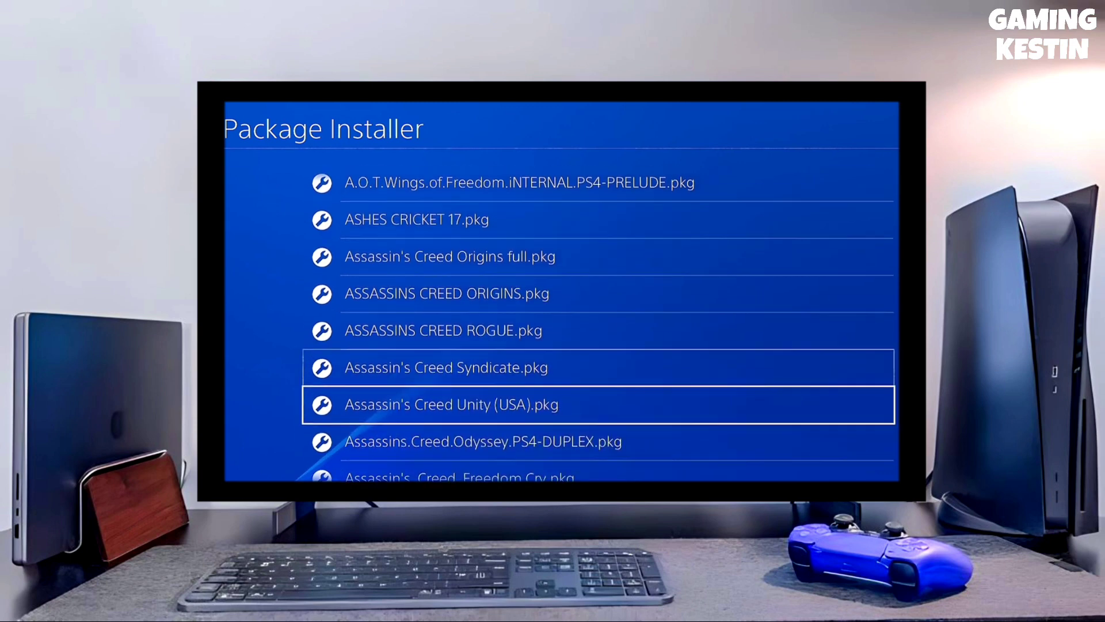
# Step: Scroll the Package Installer list from the Assassin's Creed entries down to BATMAN ARKHAM ASYLUM_0.pkg
pyautogui.press('down')
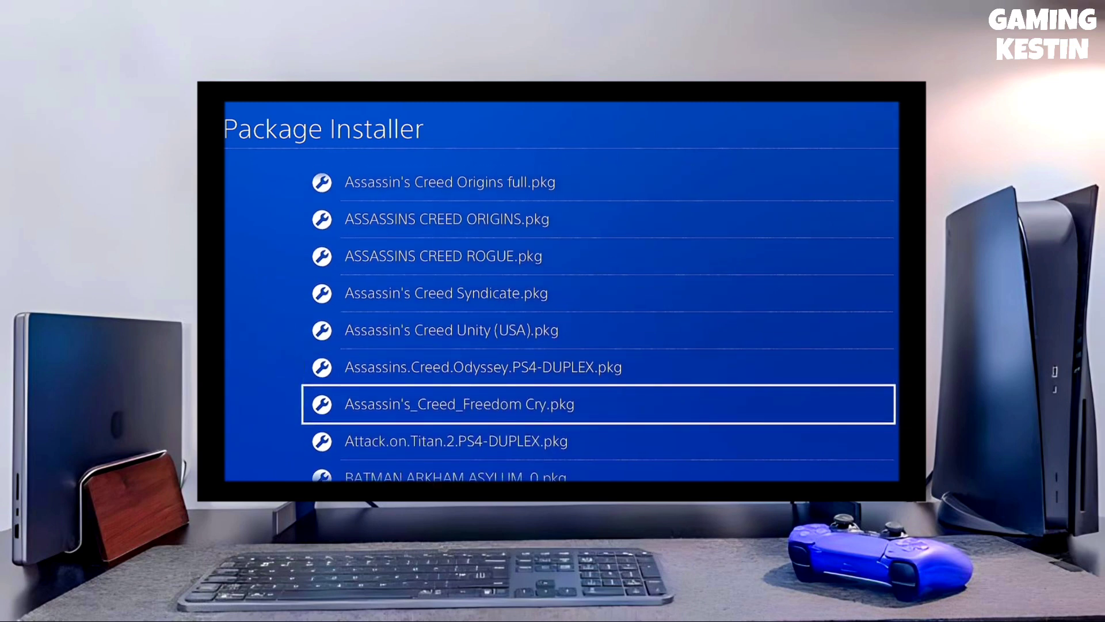
pyautogui.scroll(-3)
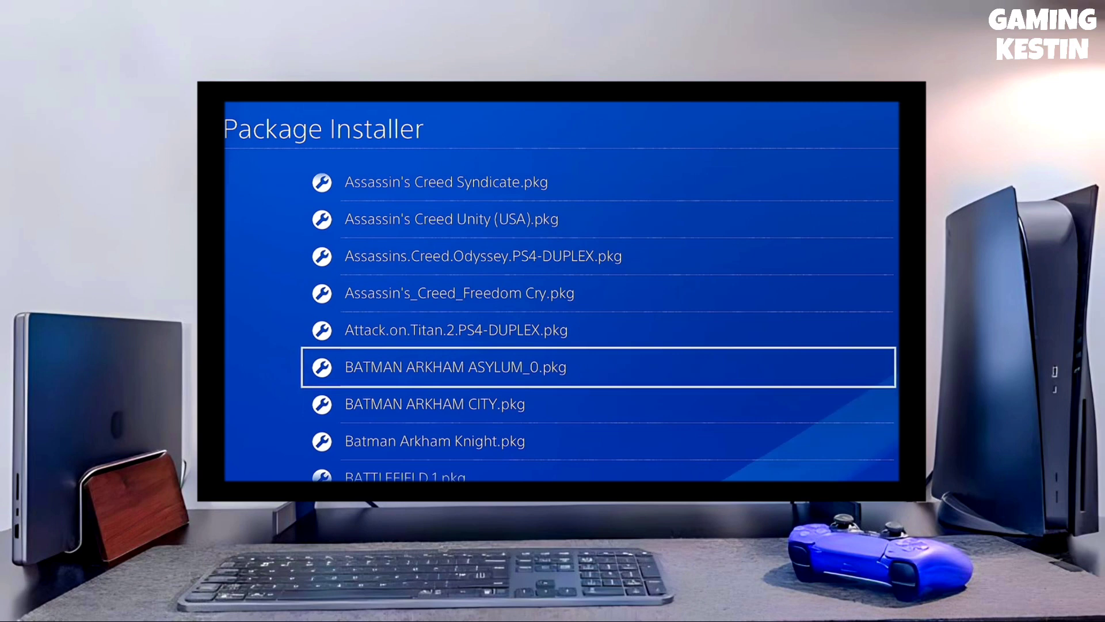
# Step: Continue down past BATMAN ARKHAM CITY to the Battlefield packages before returning to the home screen
pyautogui.press('Down')
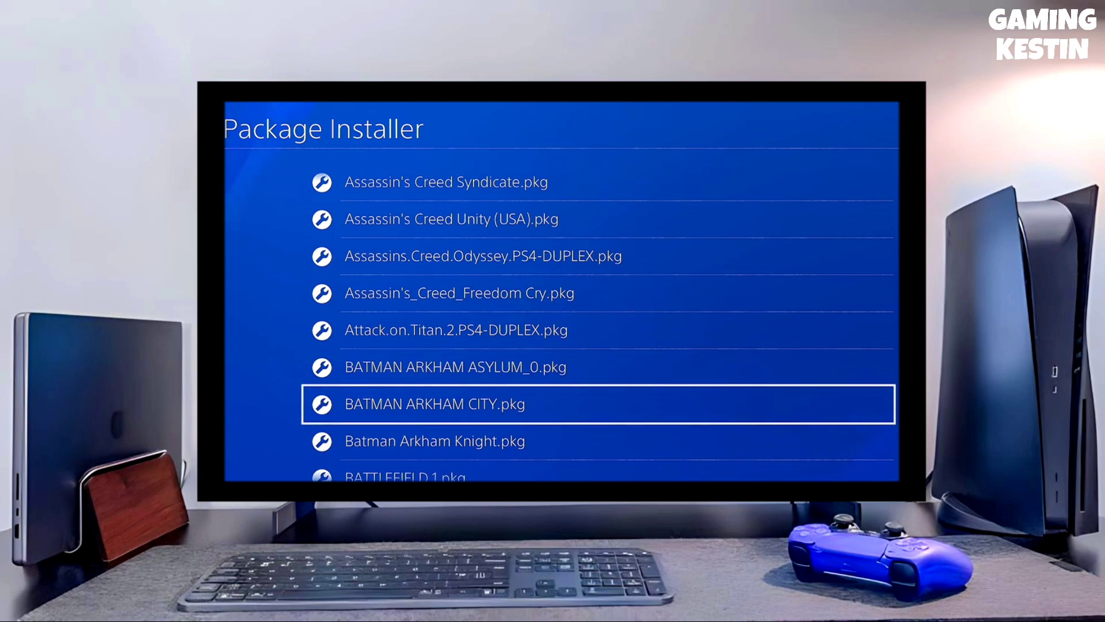
pyautogui.scroll(-3)
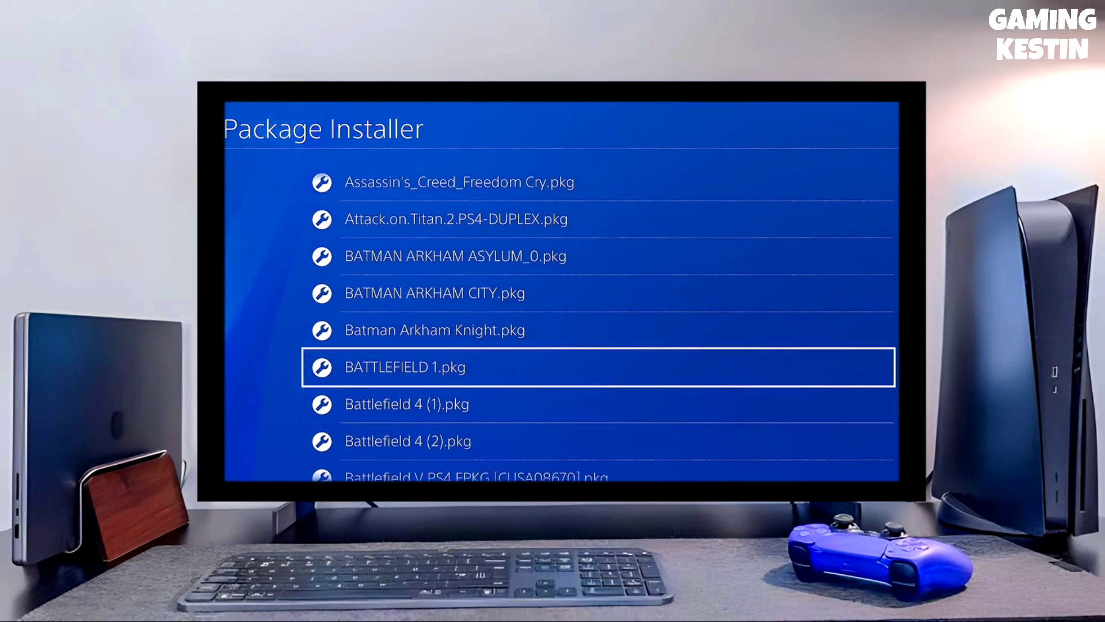
pyautogui.press('down')
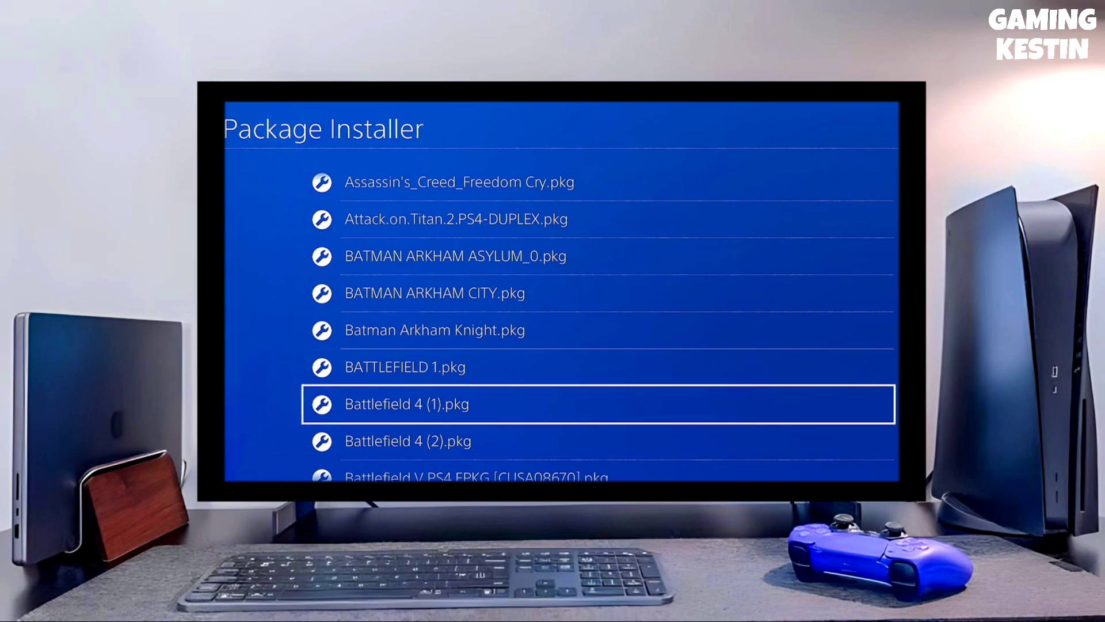
pyautogui.scroll(-3)
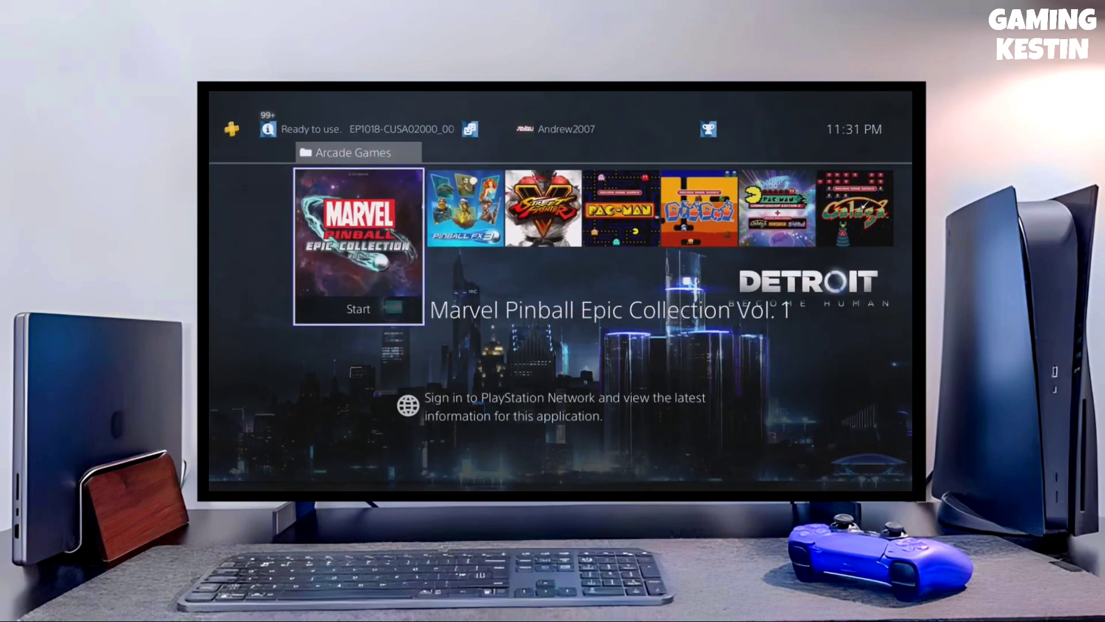
# Step: Browse right through Arcade Games past STREET FIGHTER V and PAC-MAN
pyautogui.press('Right')
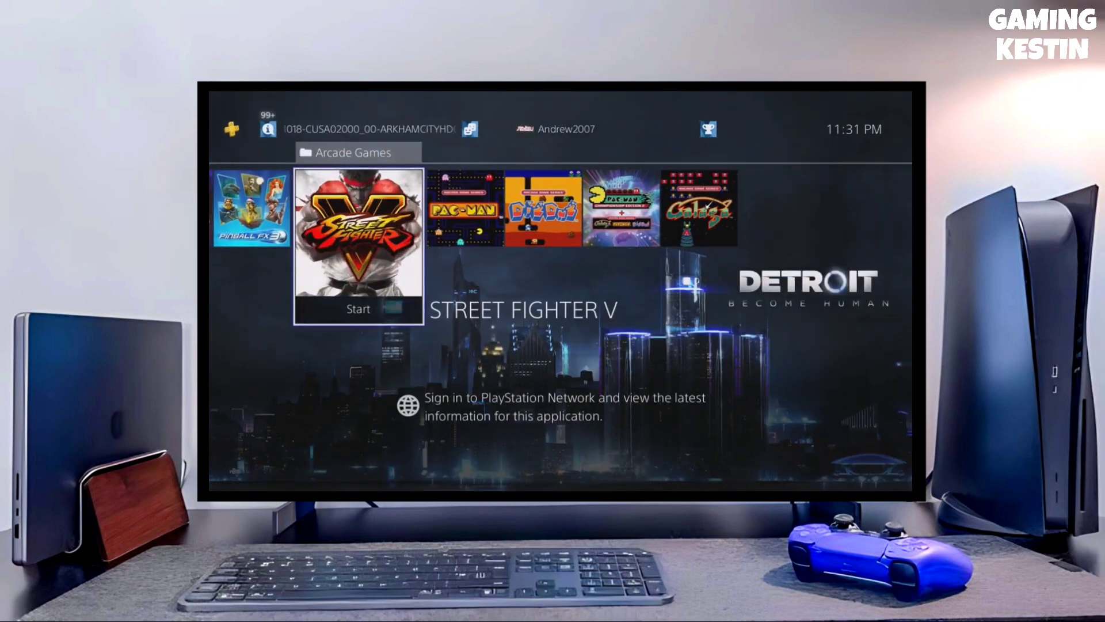
pyautogui.press('Right')
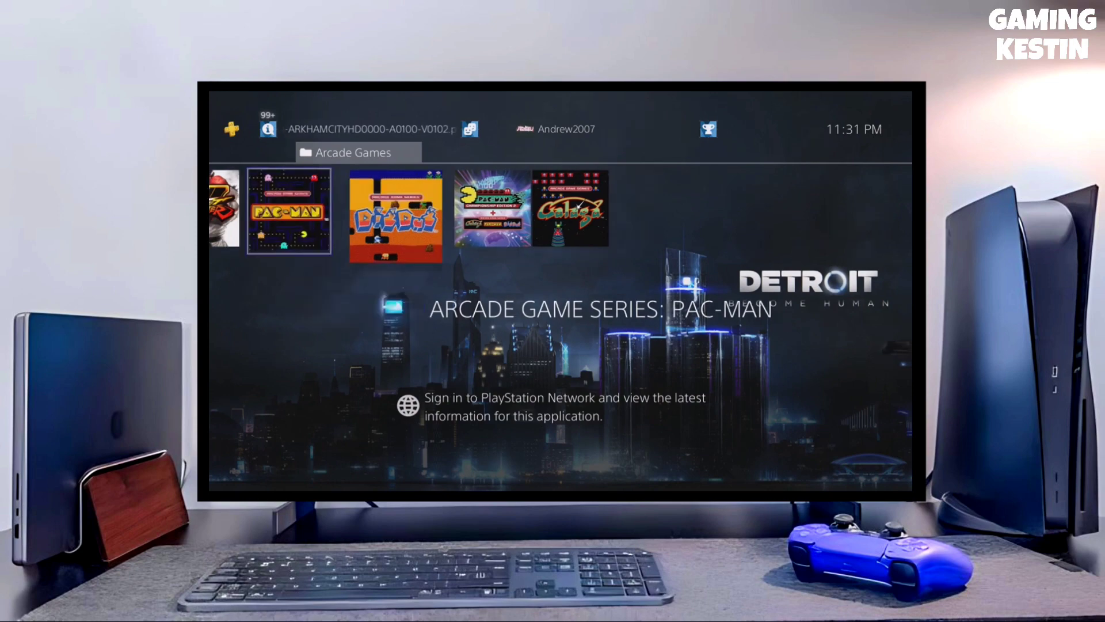
pyautogui.press('right')
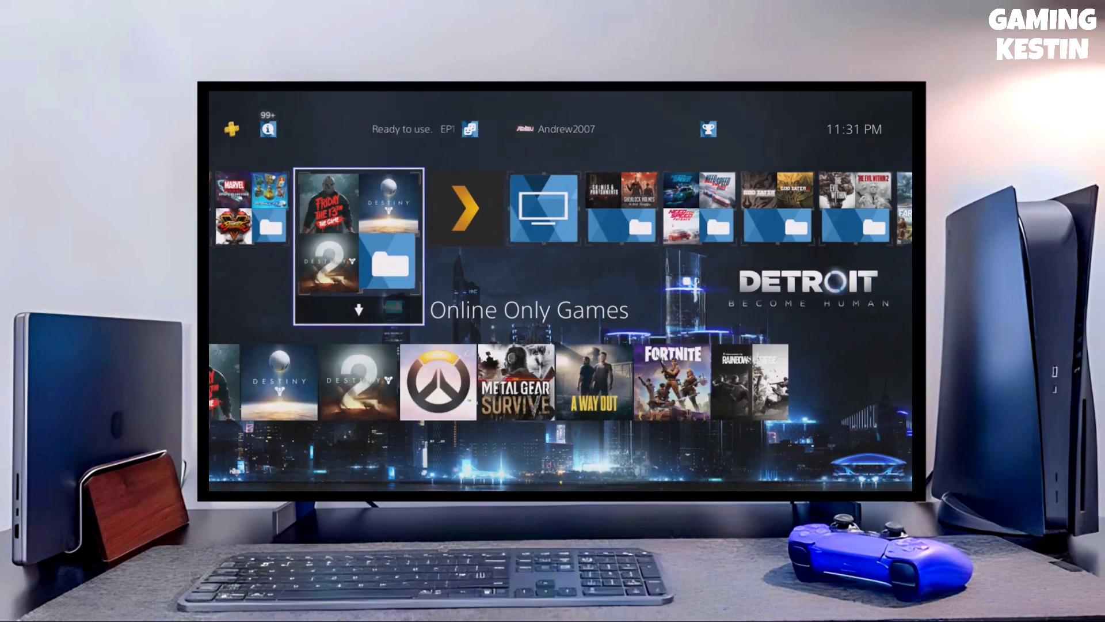
# Step: Show the Online Only Games folder's Information page: 8 items, 130.3 GB
pyautogui.click(389, 264)
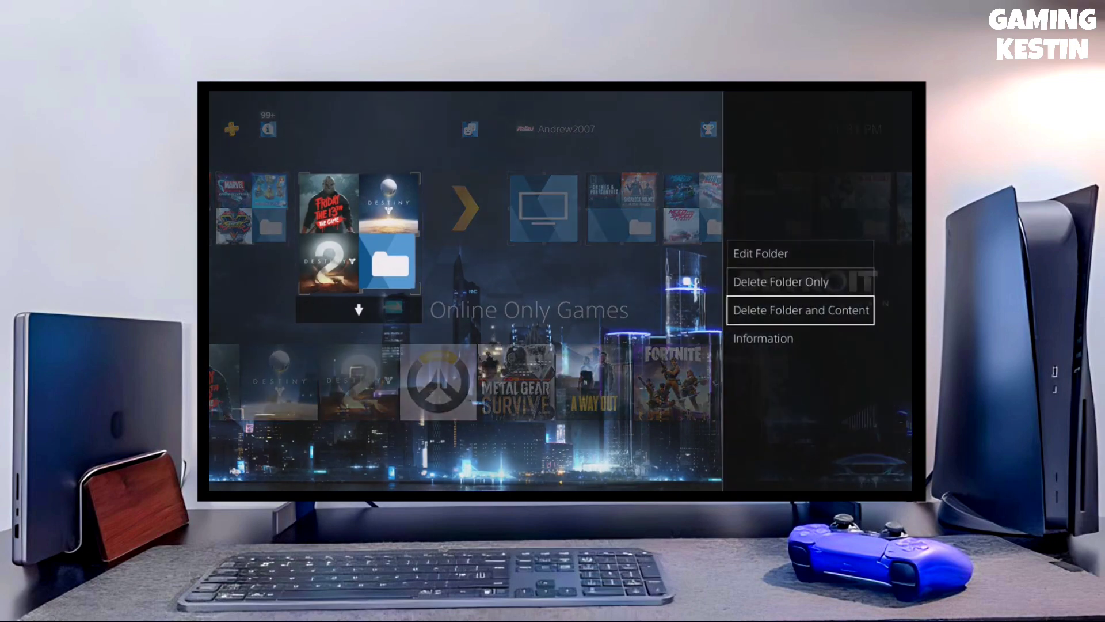
pyautogui.click(762, 338)
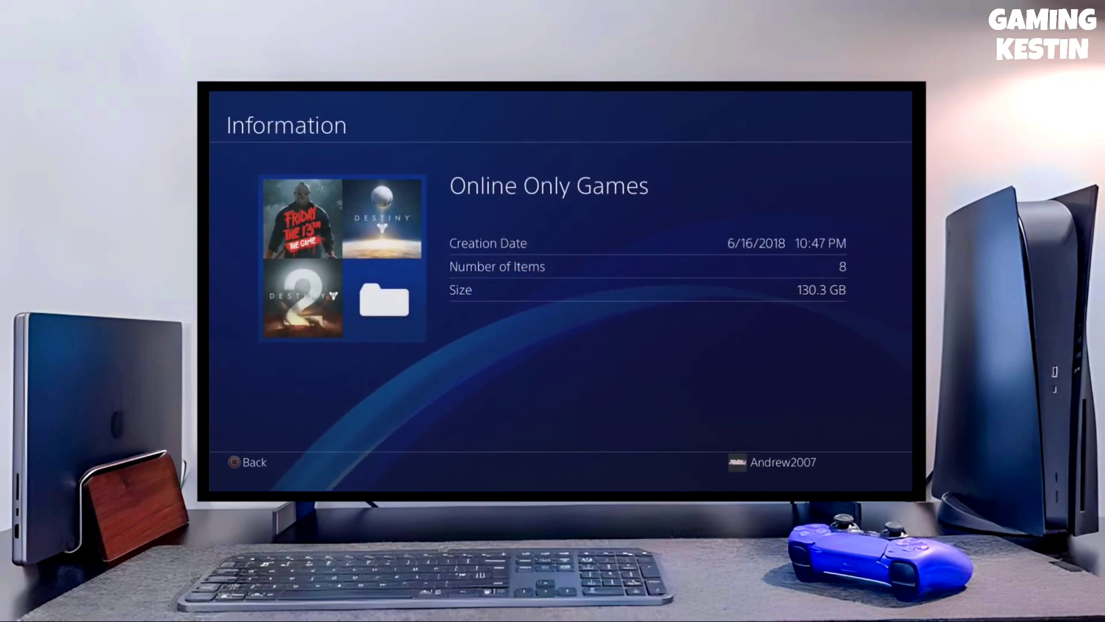